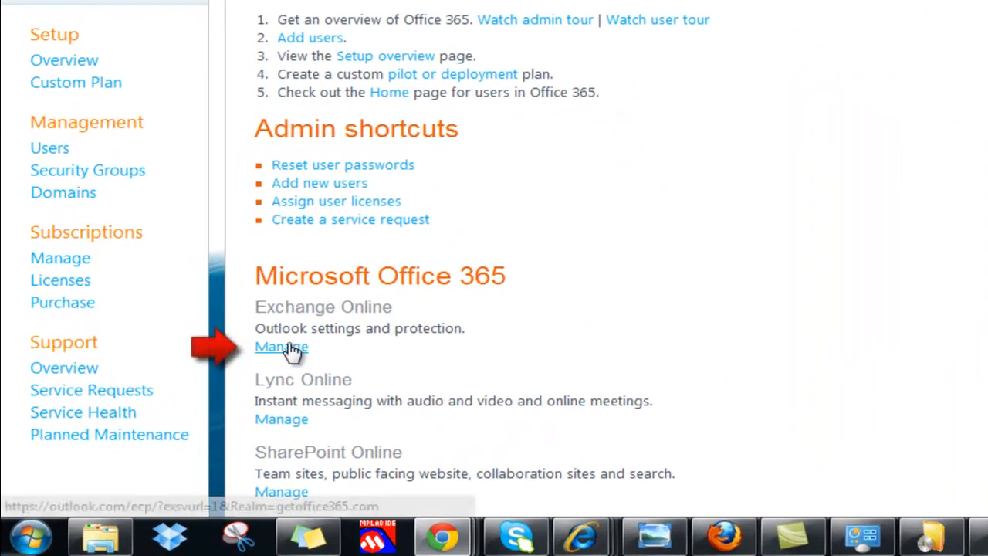
# - Launch Exchange Online management showing the mailboxes list for all users and rooms
pyautogui.click(281, 346)
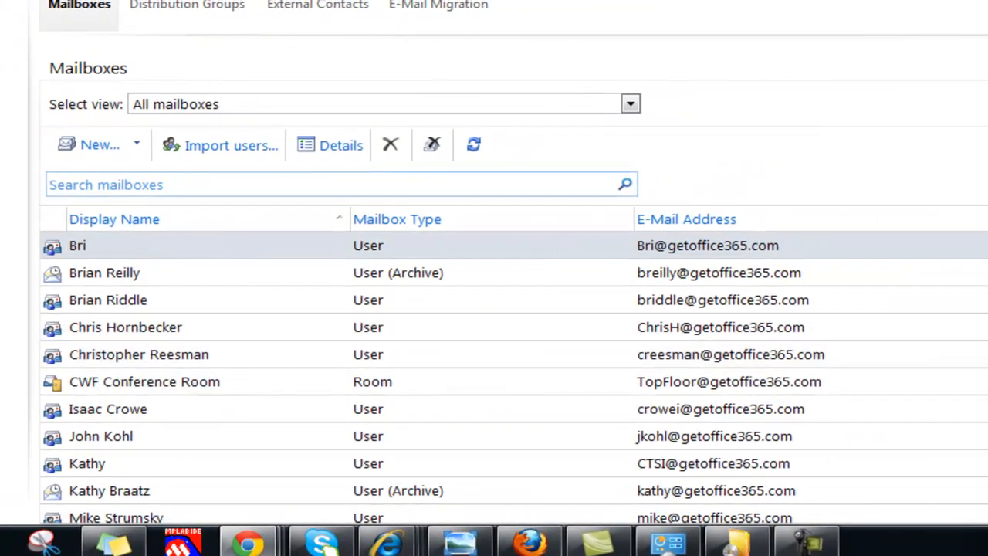
pyautogui.scroll(-3)
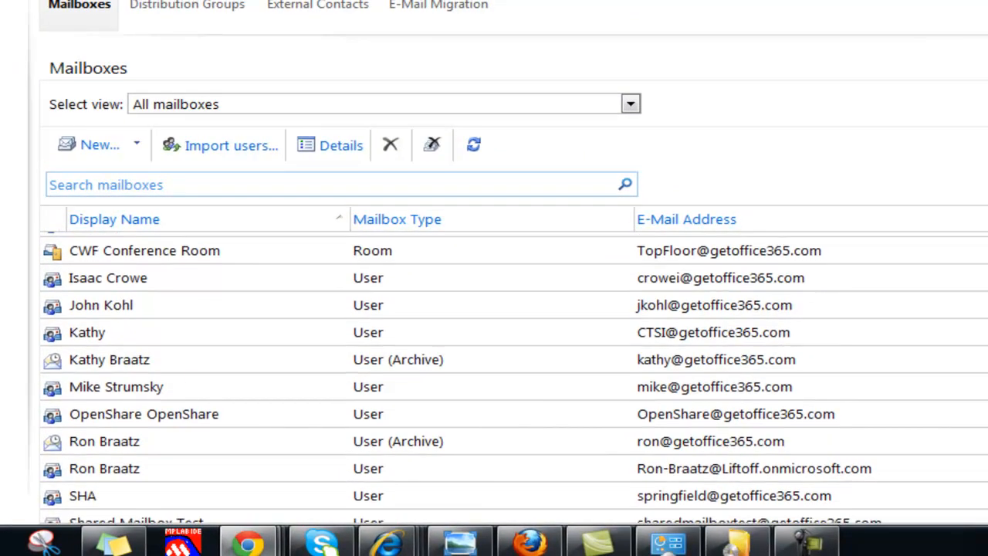
pyautogui.moveTo(741, 441)
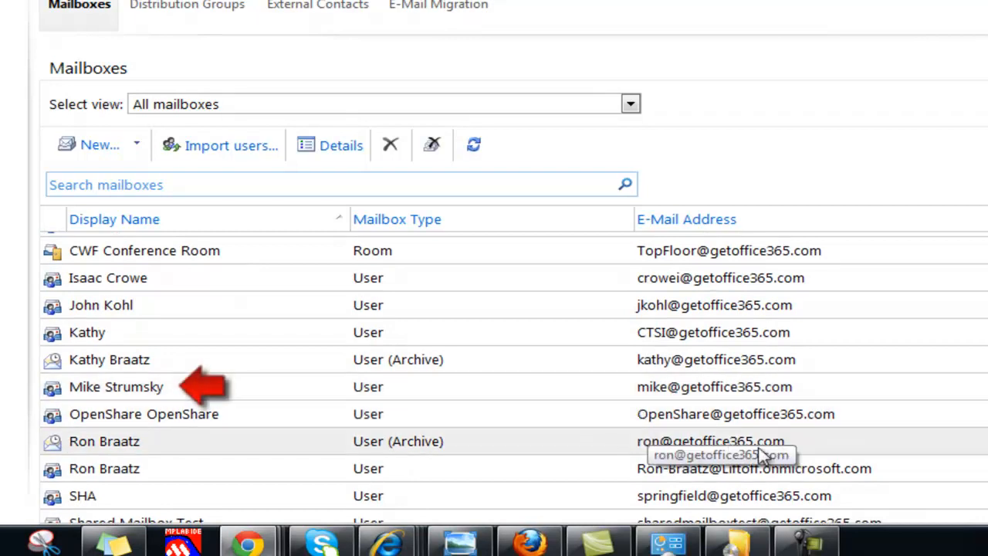
pyautogui.moveTo(431, 414)
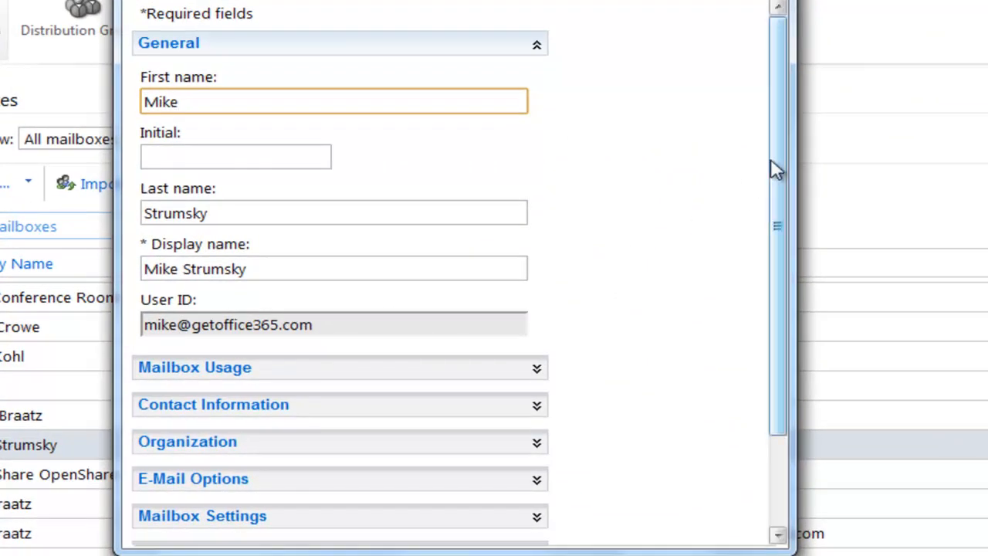
pyautogui.scroll(-3)
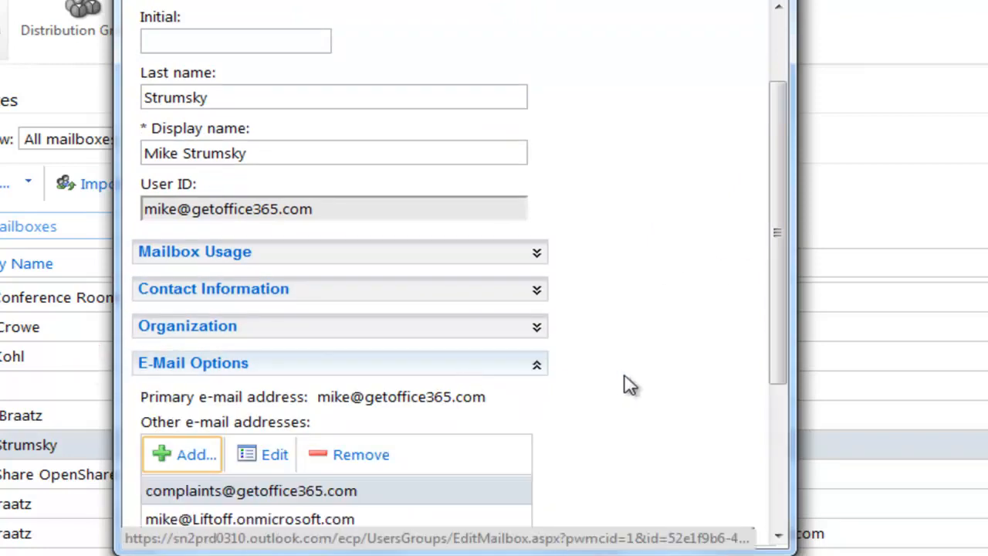
pyautogui.scroll(-3)
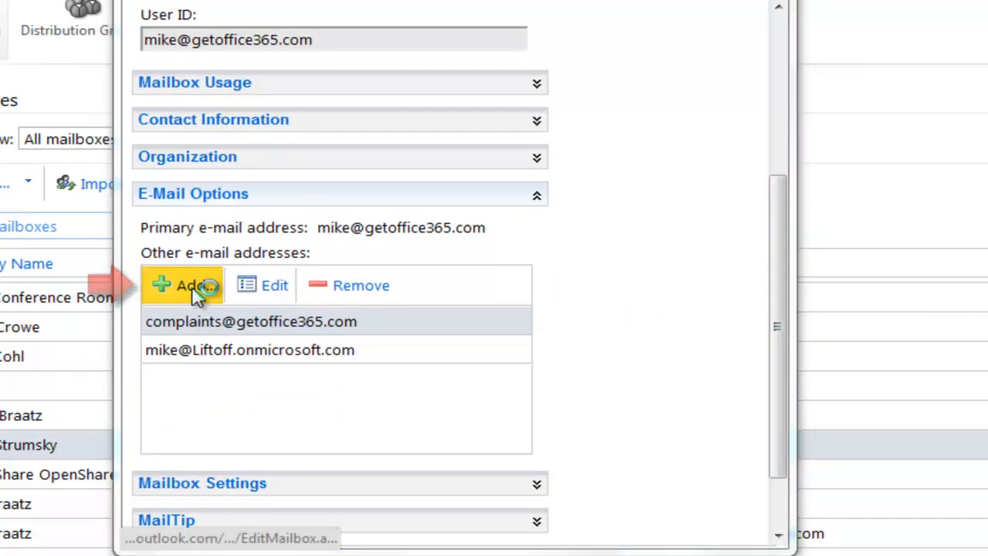
pyautogui.click(182, 285)
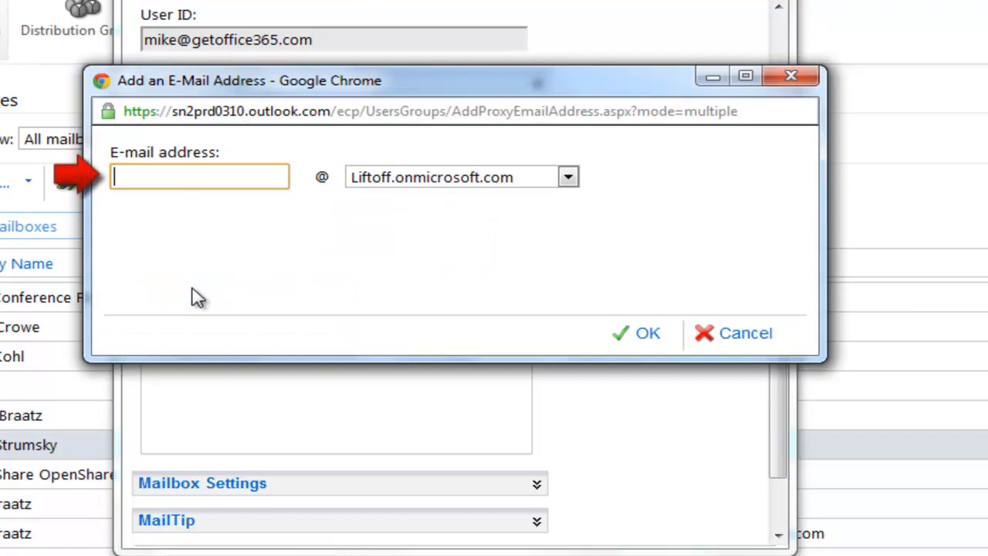
pyautogui.write('s')
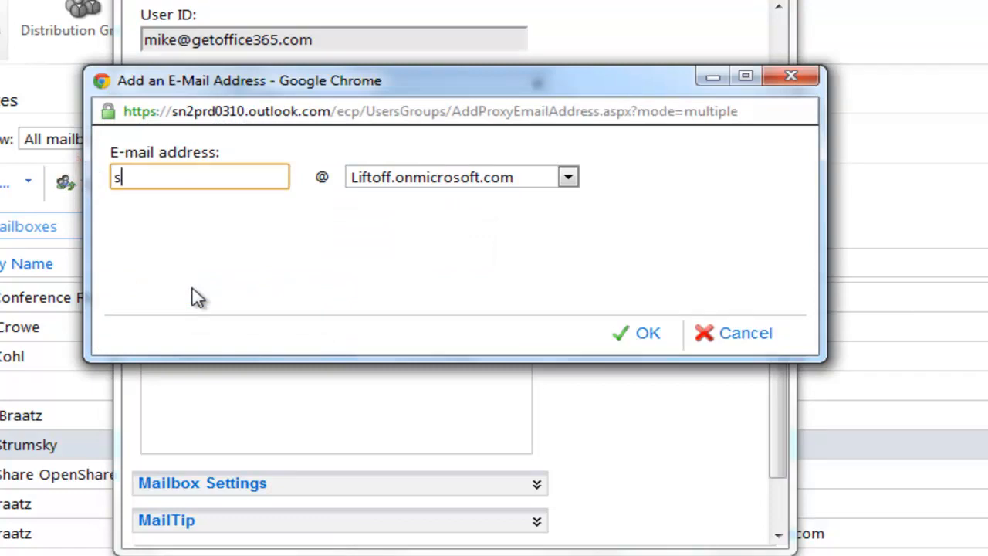
pyautogui.write('ales')
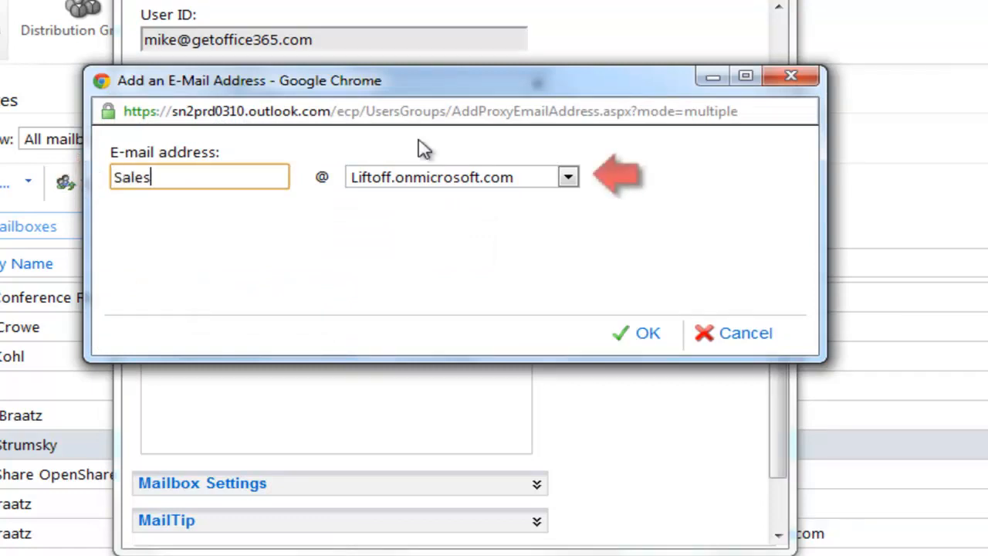
pyautogui.click(568, 176)
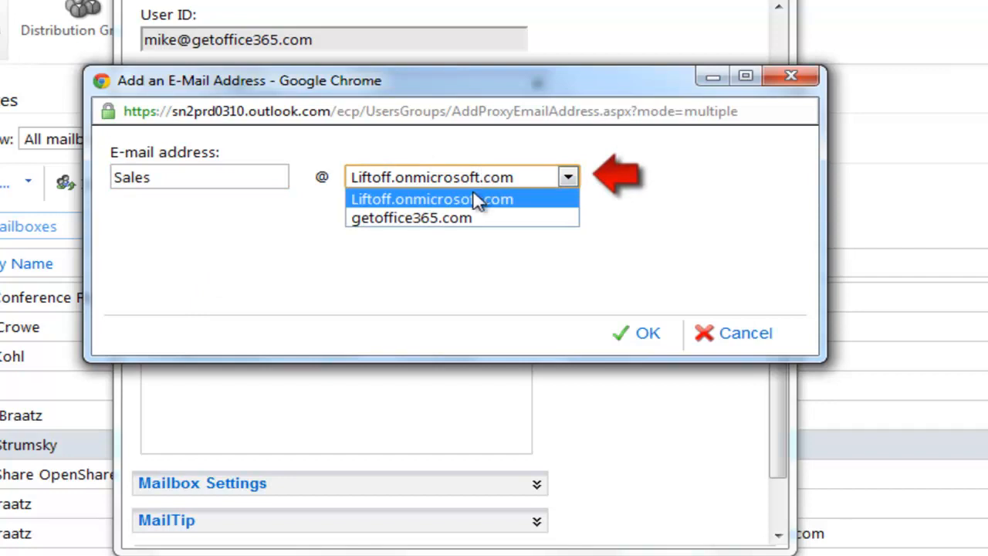
pyautogui.click(410, 217)
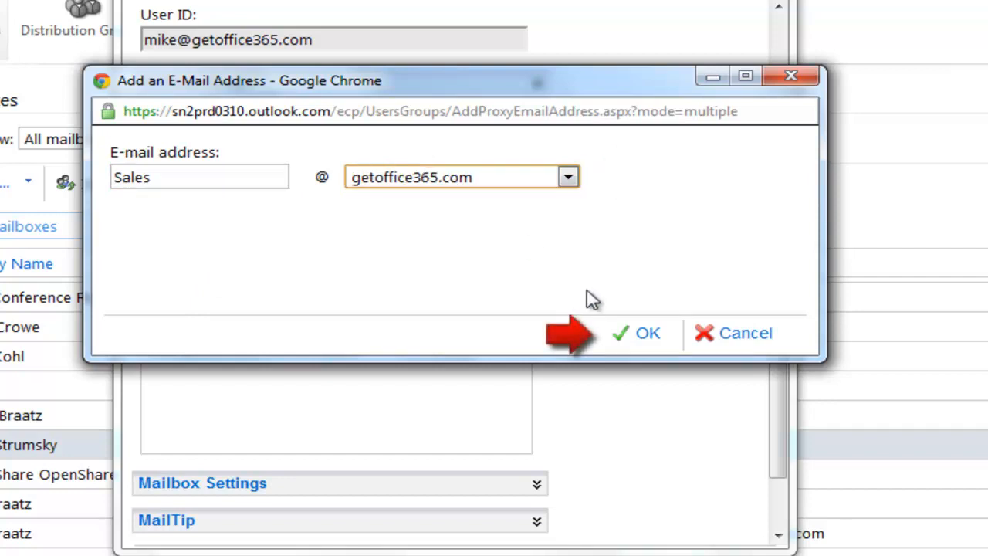
pyautogui.click(636, 334)
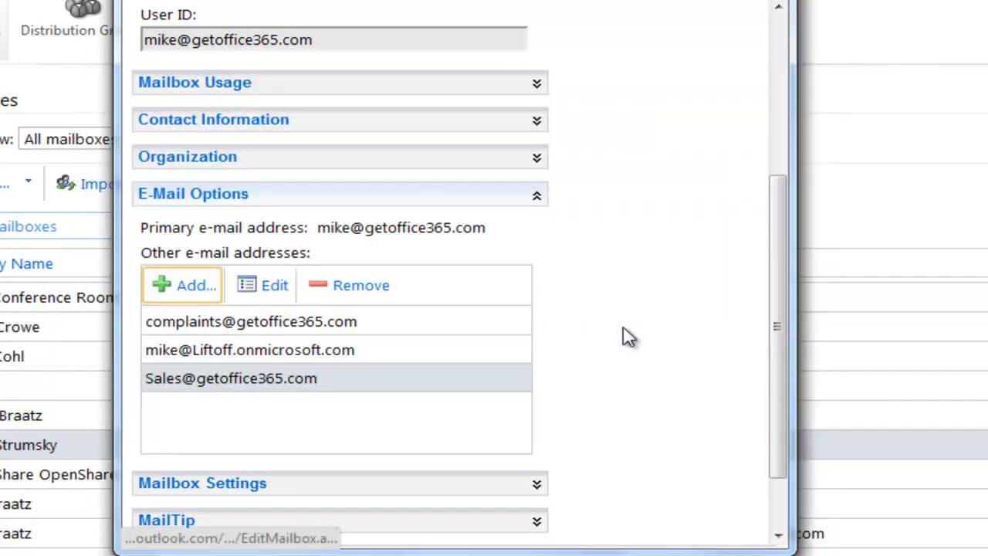